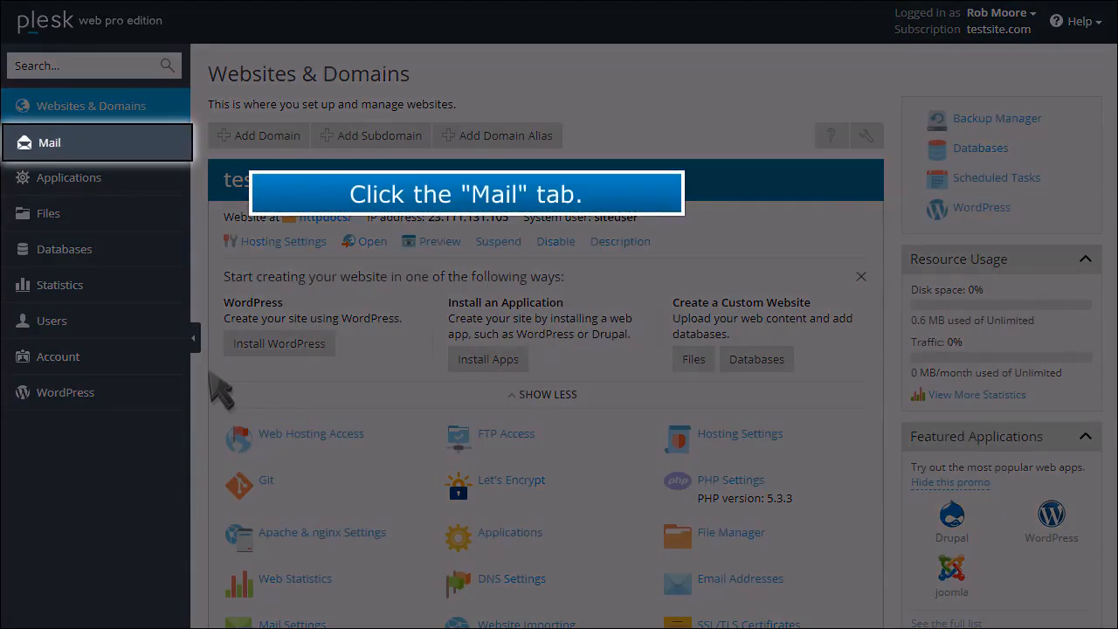
Go to the Mail section to list the site's email addresses
left_click(49, 142)
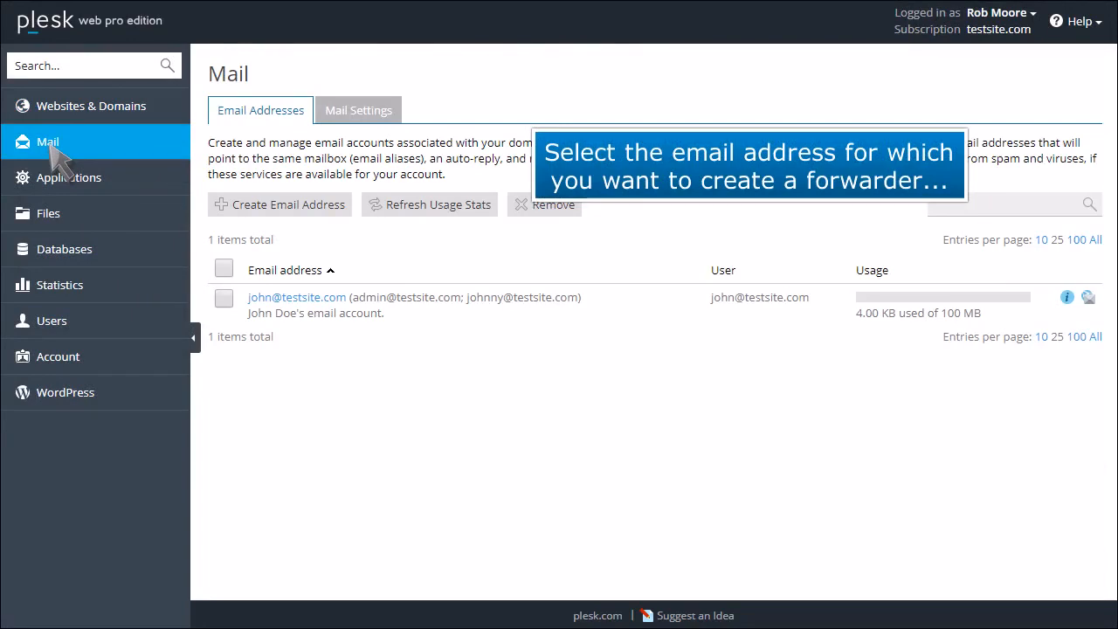
left_click(296, 297)
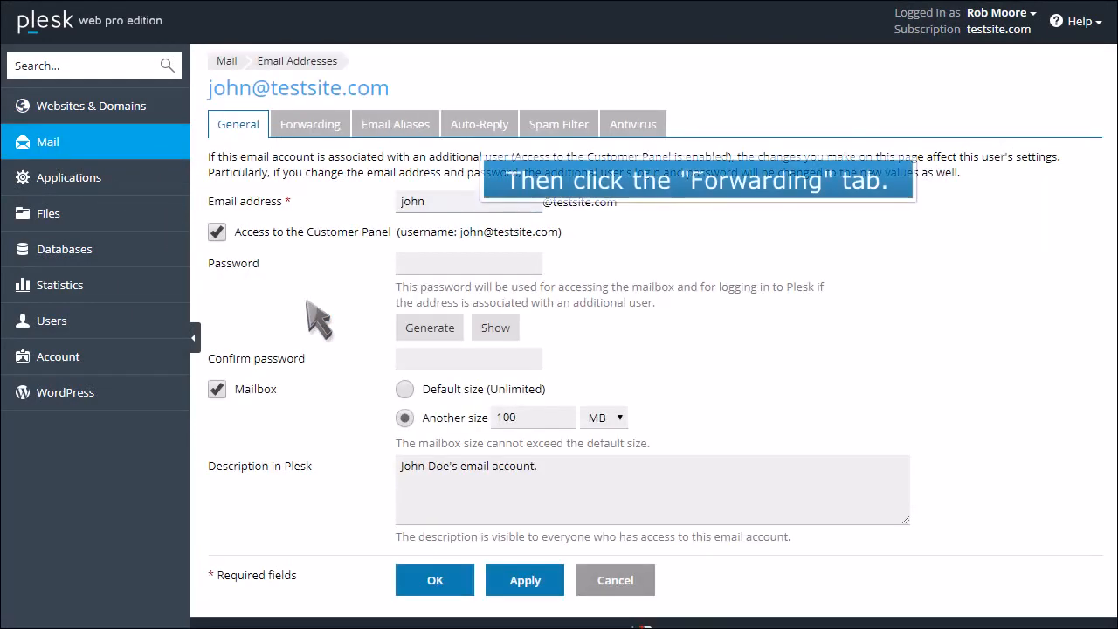
left_click(310, 124)
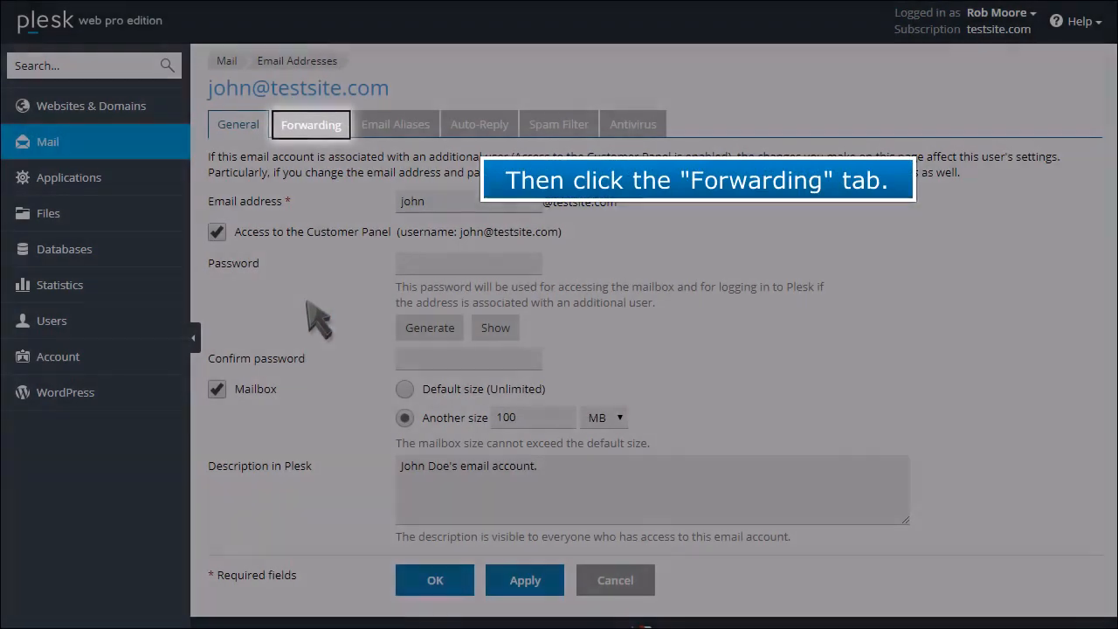
left_click(310, 124)
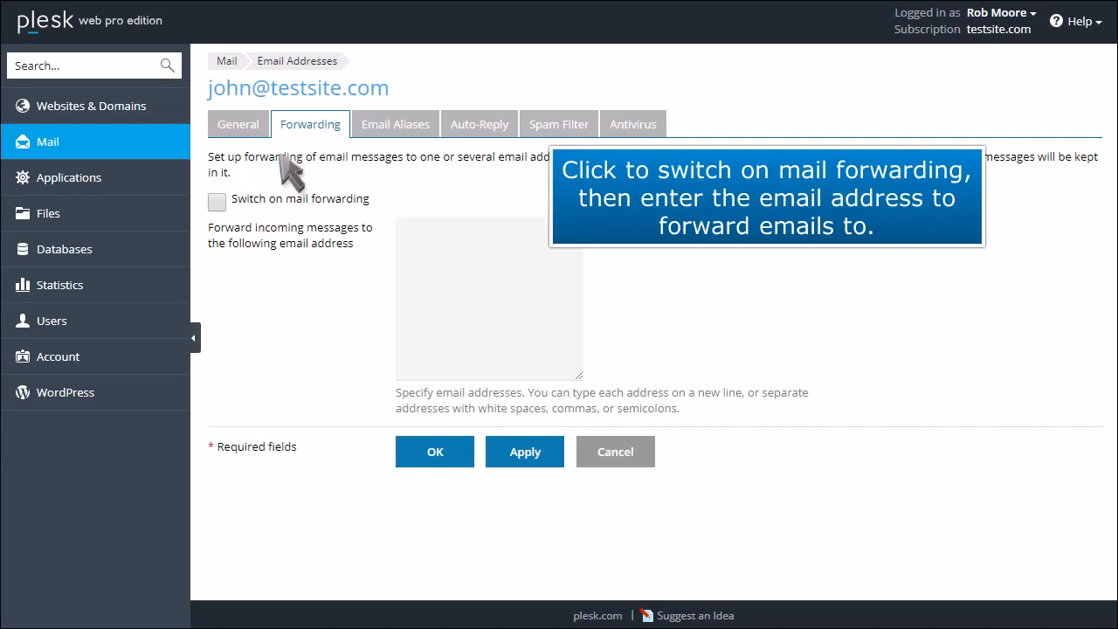
left_click(216, 202)
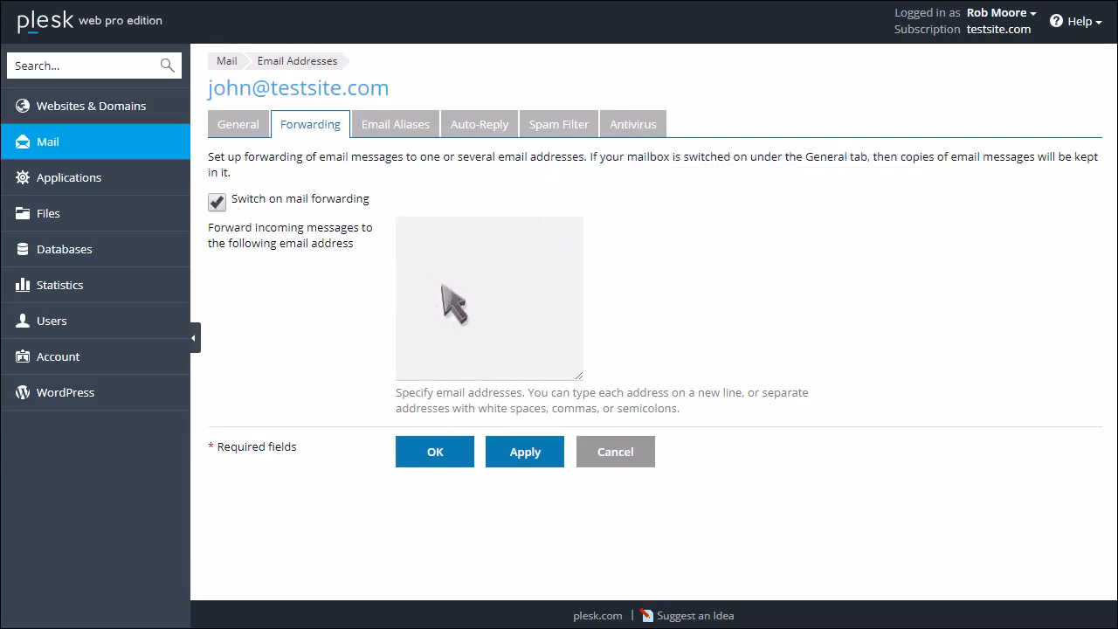
type("johndoe@gmail.com")
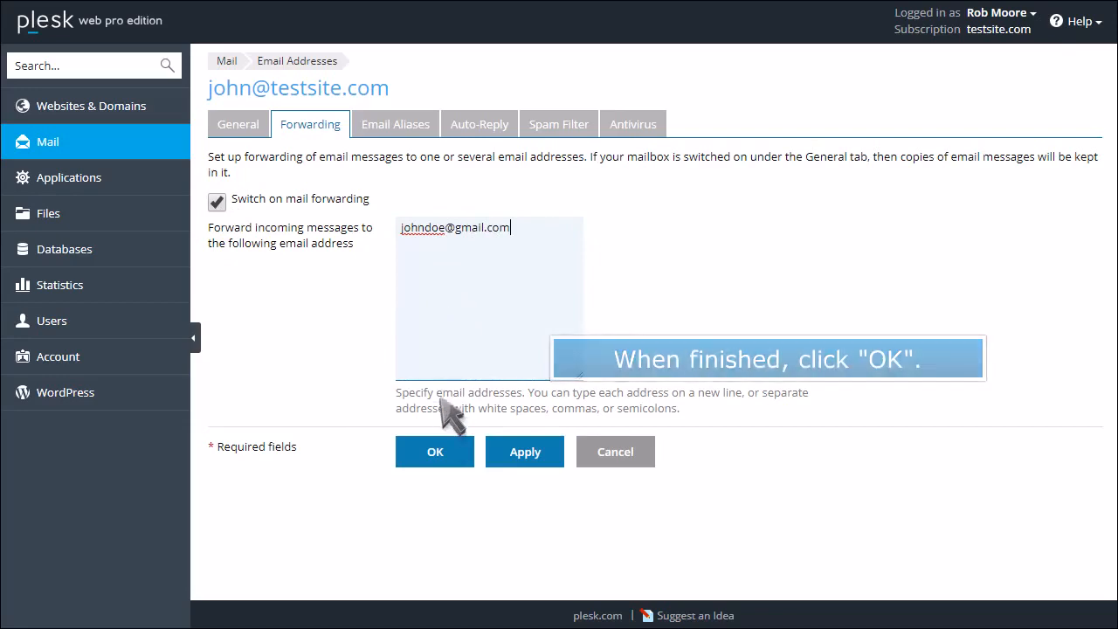
left_click(434, 452)
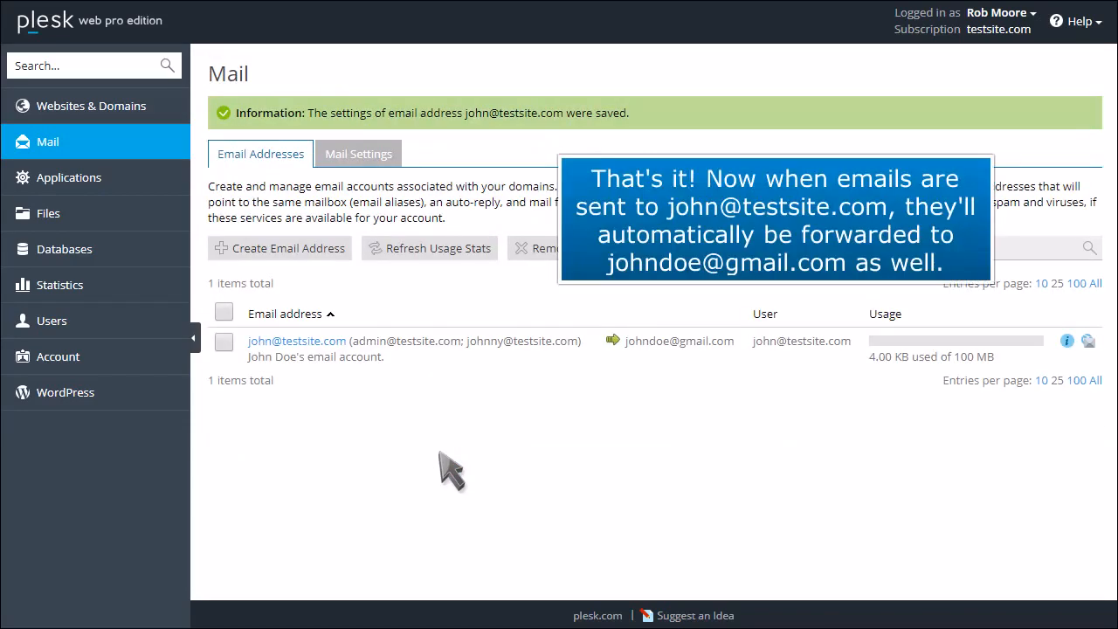